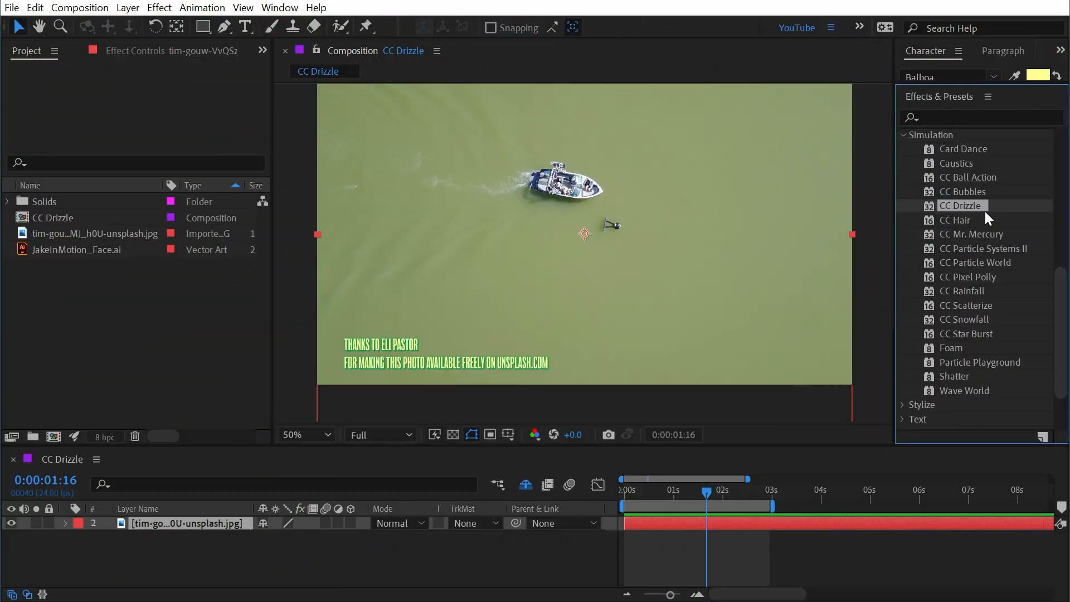
mouse_move(981, 210)
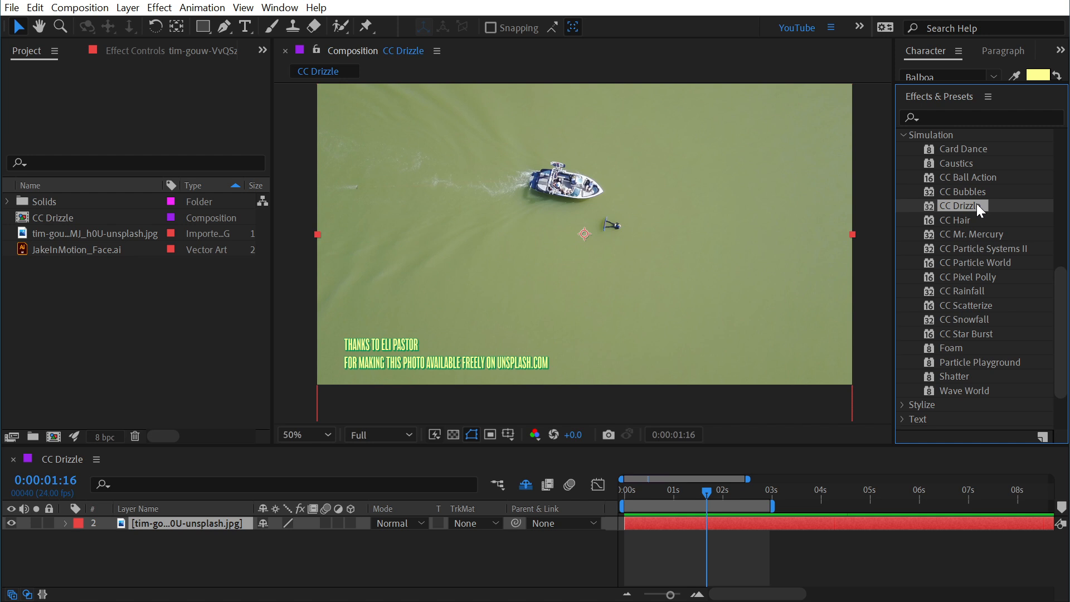
mouse_move(747, 215)
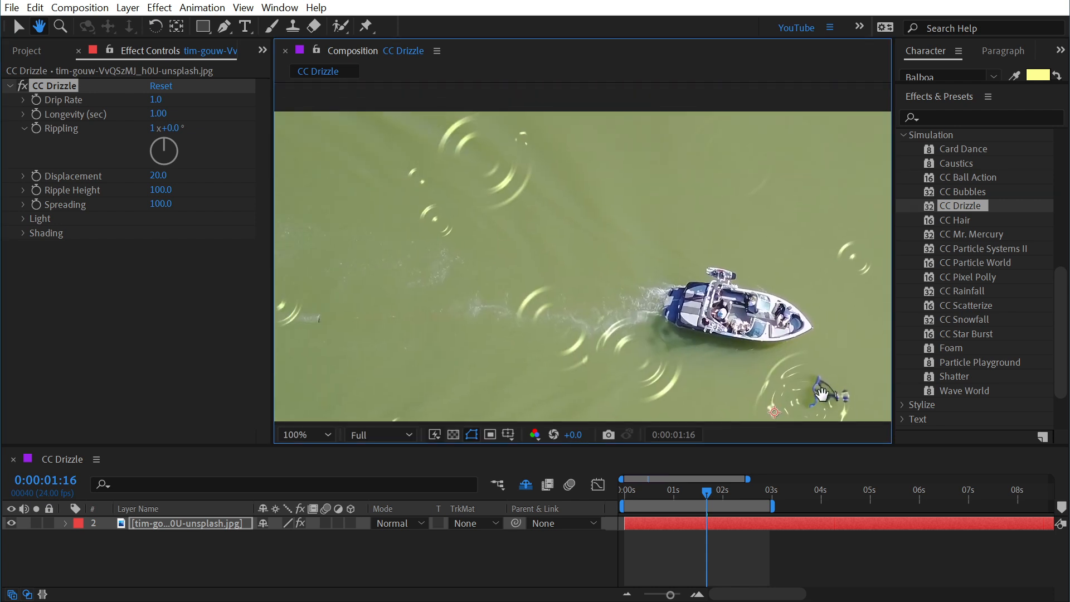
left_click(623, 489)
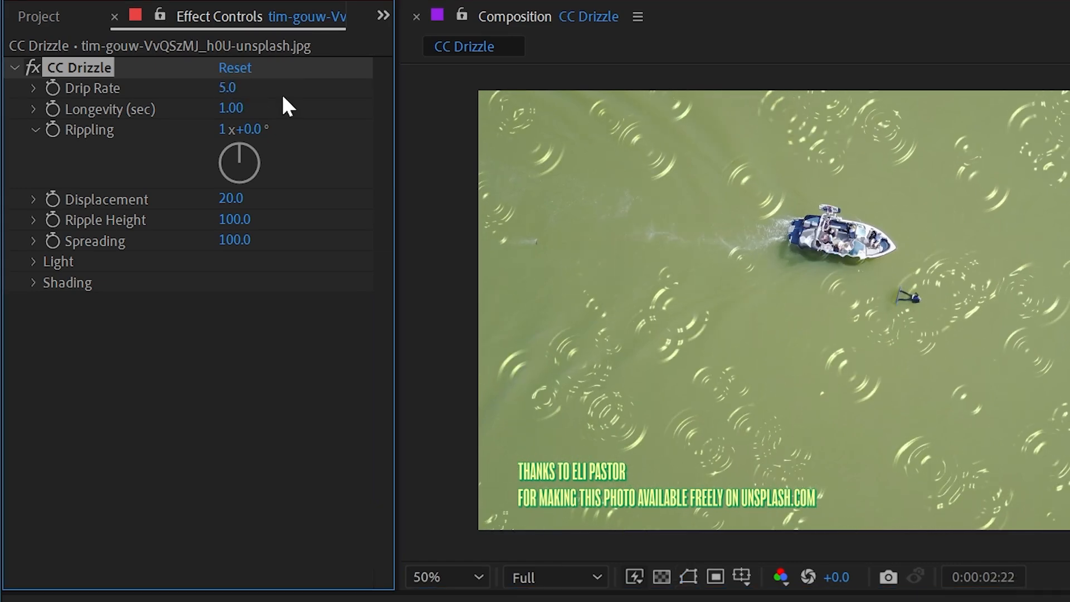
left_click(228, 87)
type("1")
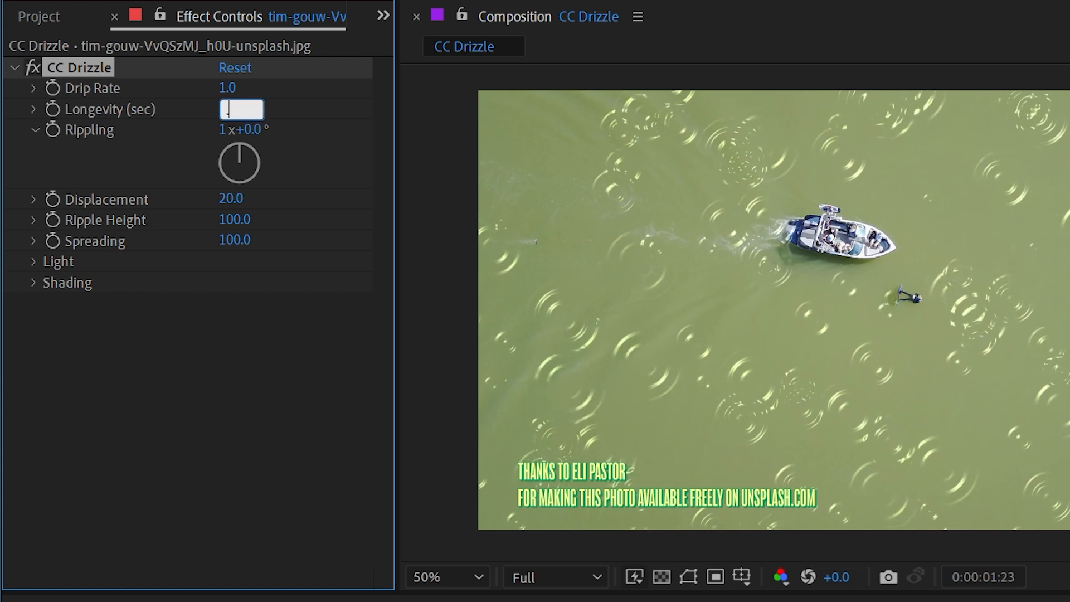
Try a Longevity of 0.25 seconds before it is restored to 1.00.
type("0.25")
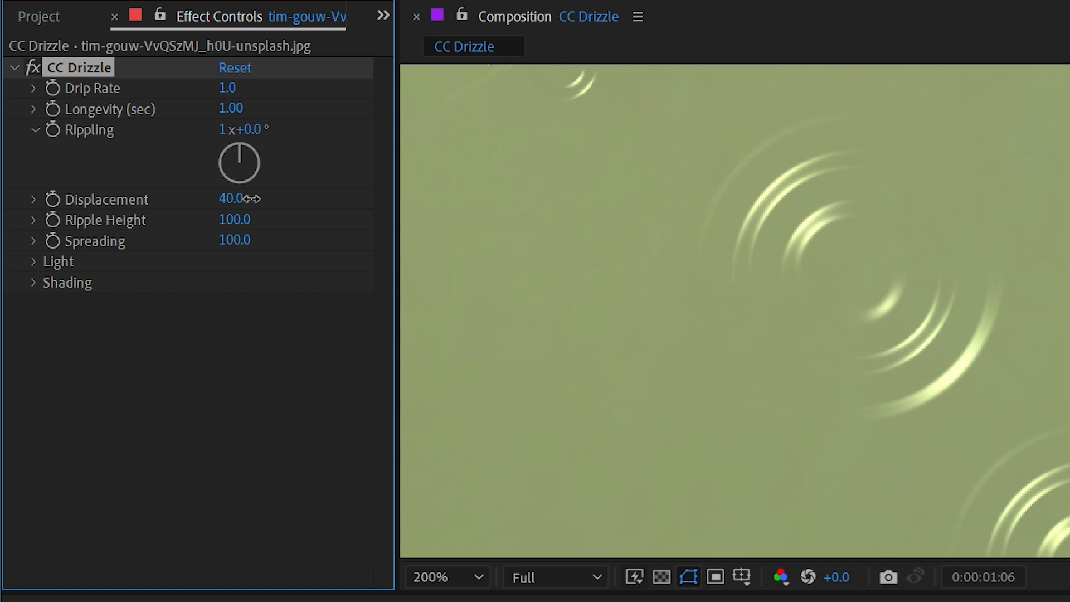
Scrub CC Drizzle Displacement up and down to settle at 119, zooming in on the boat.
left_click_drag(232, 199, 624, 199)
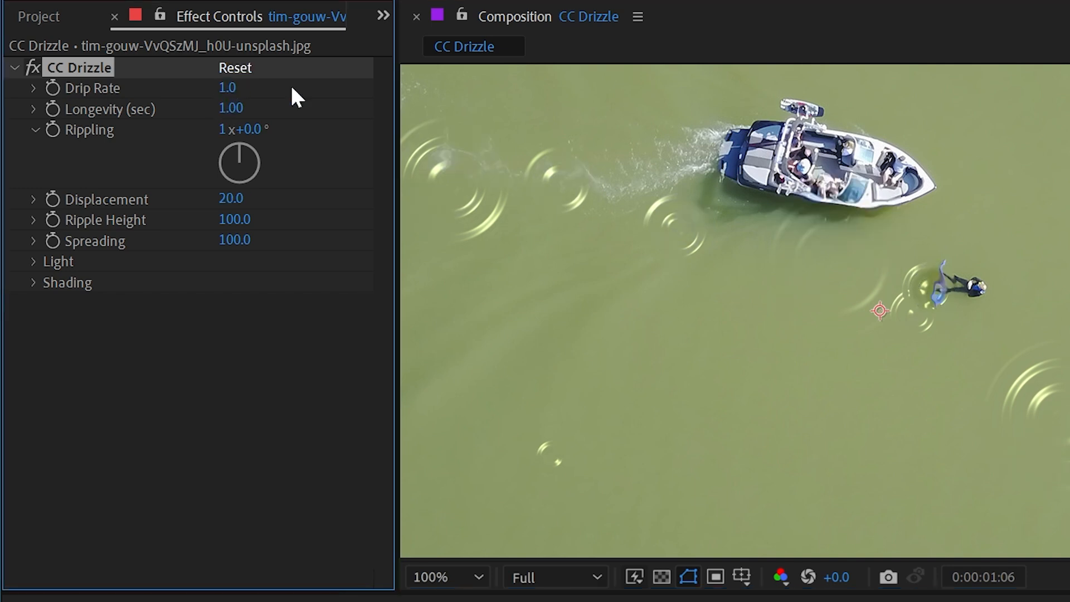
left_click(444, 576)
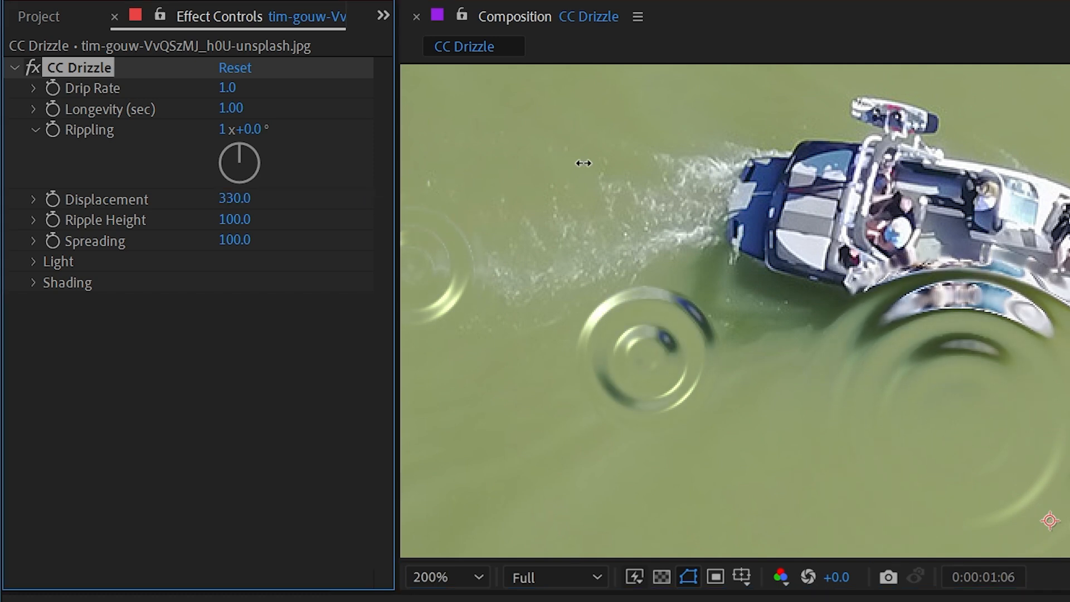
left_click_drag(582, 162, 488, 171)
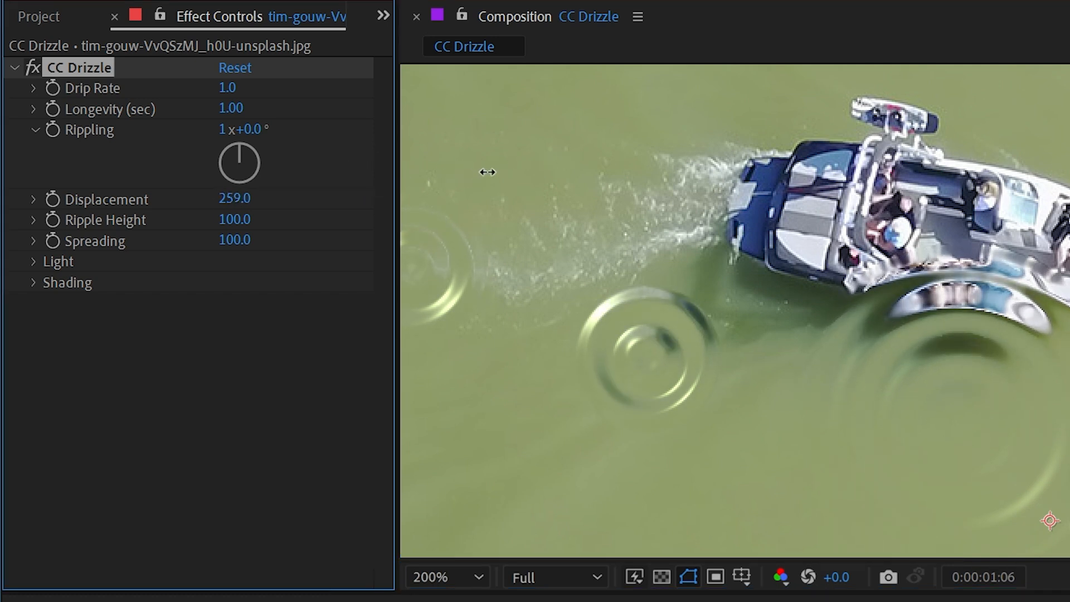
left_click_drag(488, 172, 449, 176)
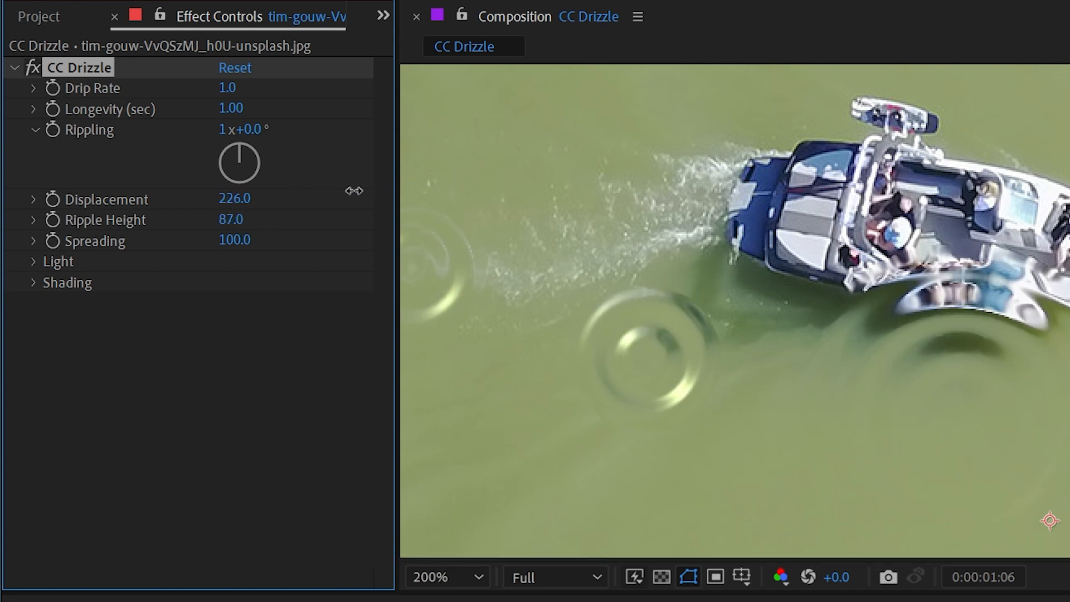
Raise Ripple Height to 45, Spreading to 254 and the Rippling angle to 212°.
left_click_drag(231, 219, 257, 220)
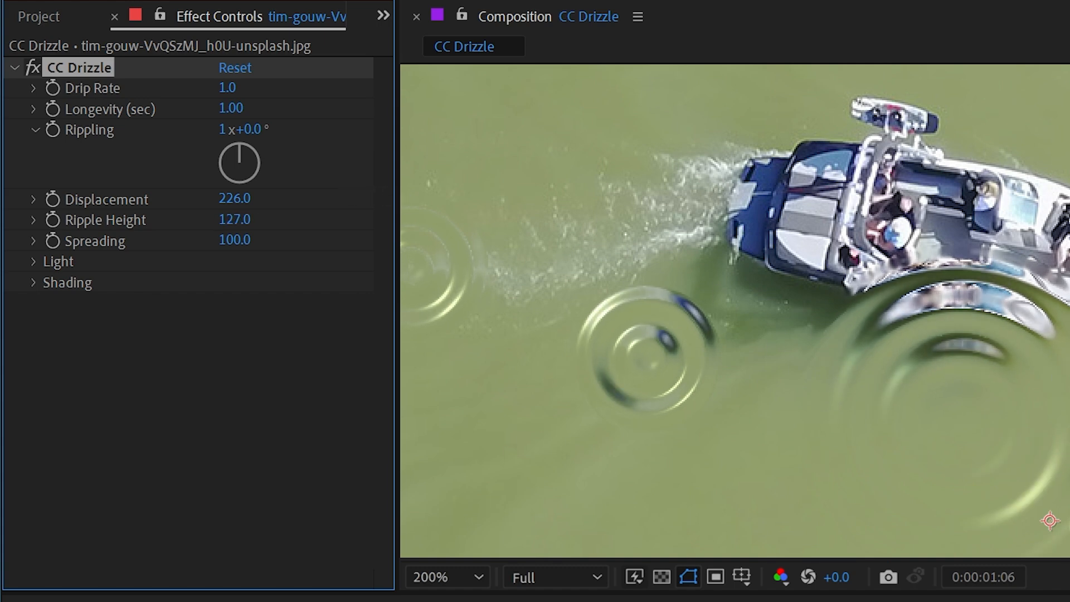
left_click_drag(235, 239, 269, 239)
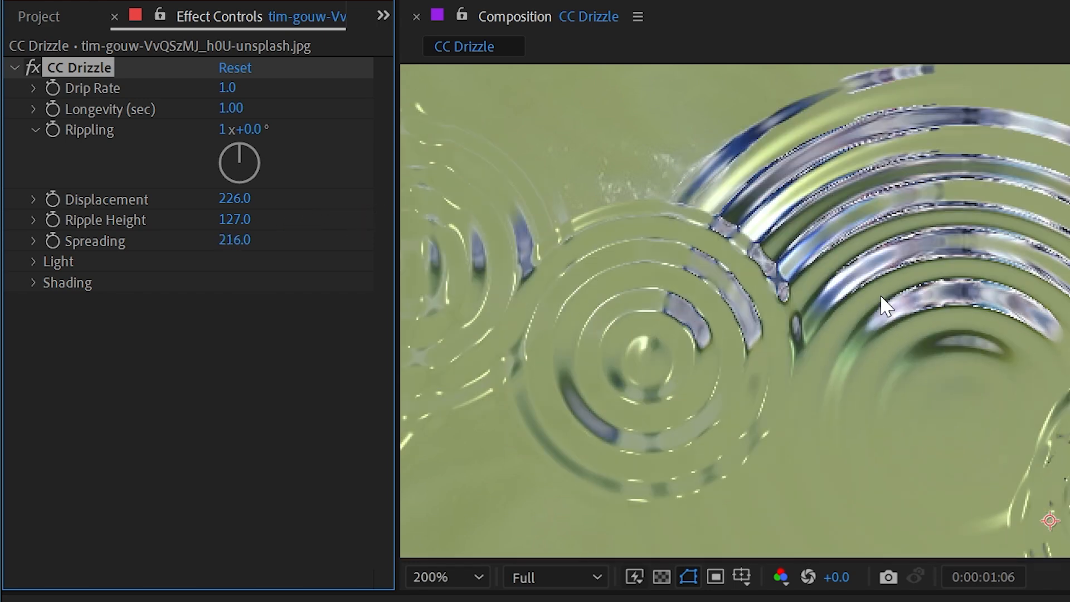
left_click(432, 576)
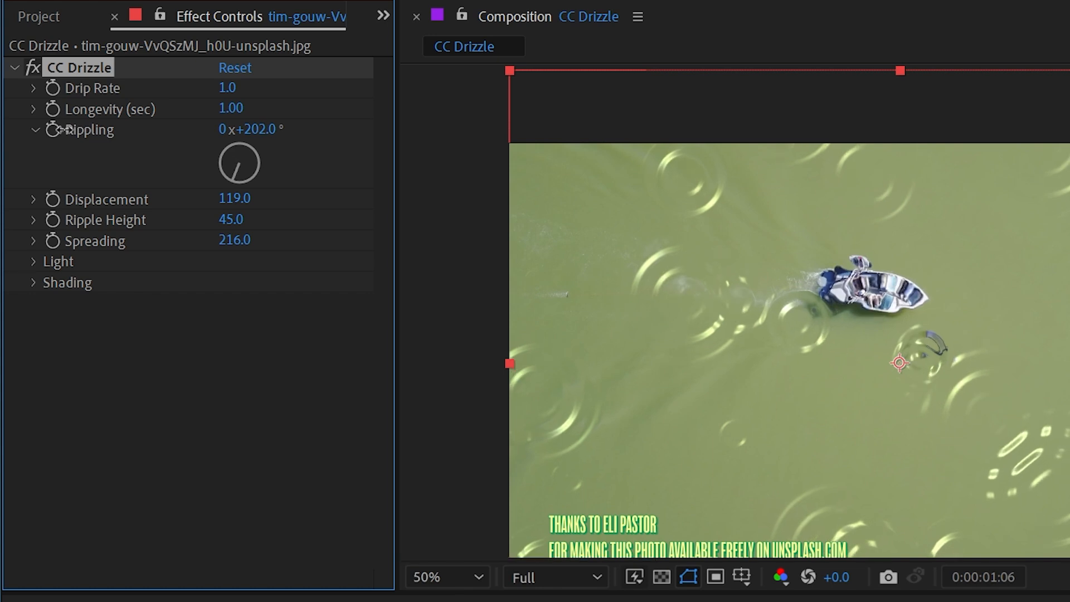
left_click_drag(234, 240, 341, 229)
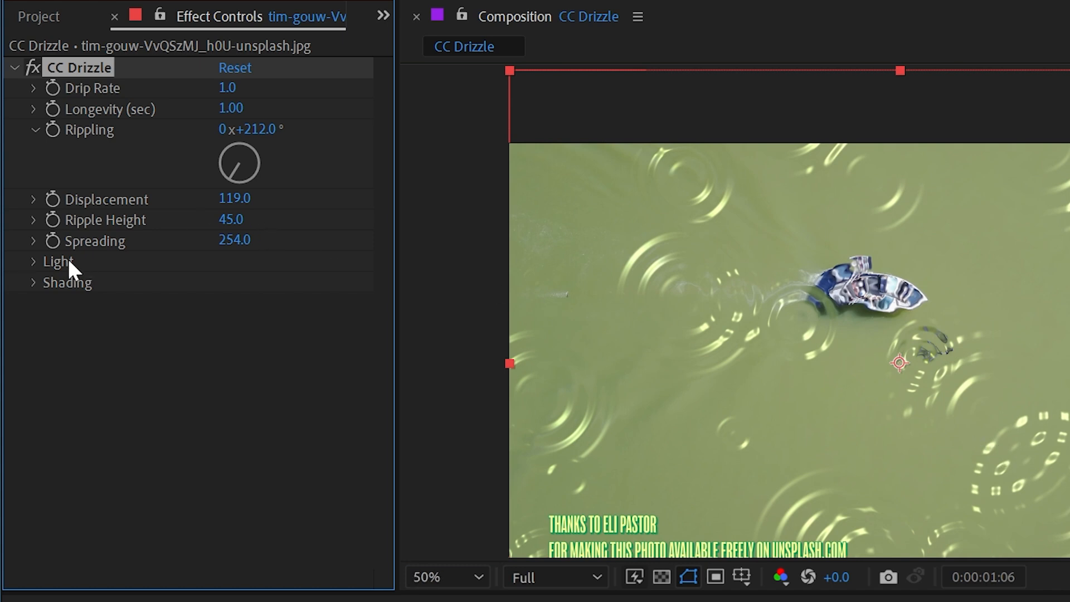
Expand CC Drizzle's Light group, preview a blue Light Color and cancel, keeping white.
left_click(33, 261)
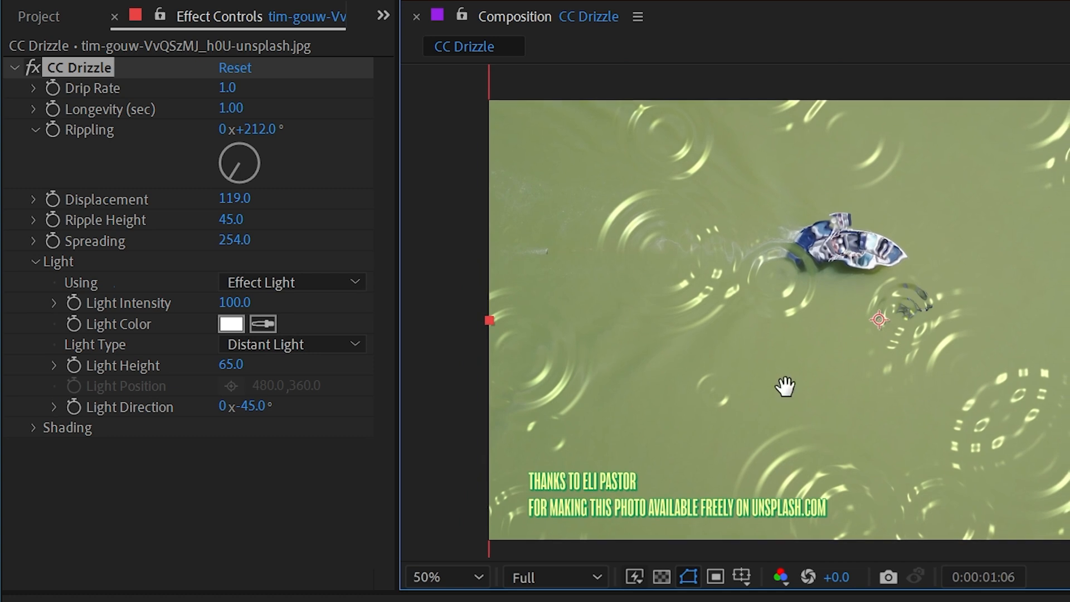
mouse_move(260, 303)
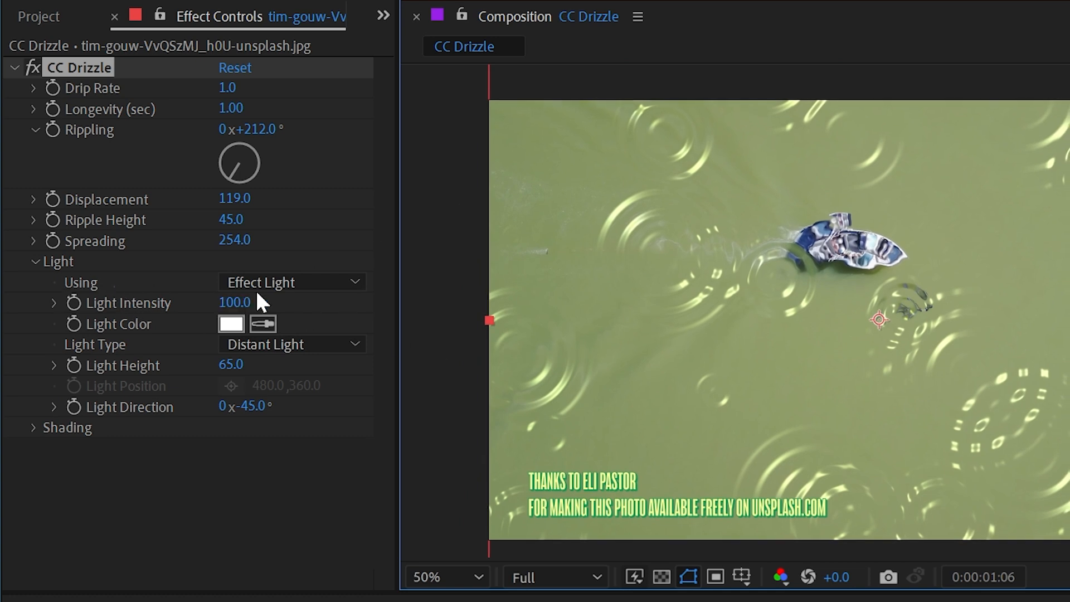
mouse_move(947, 327)
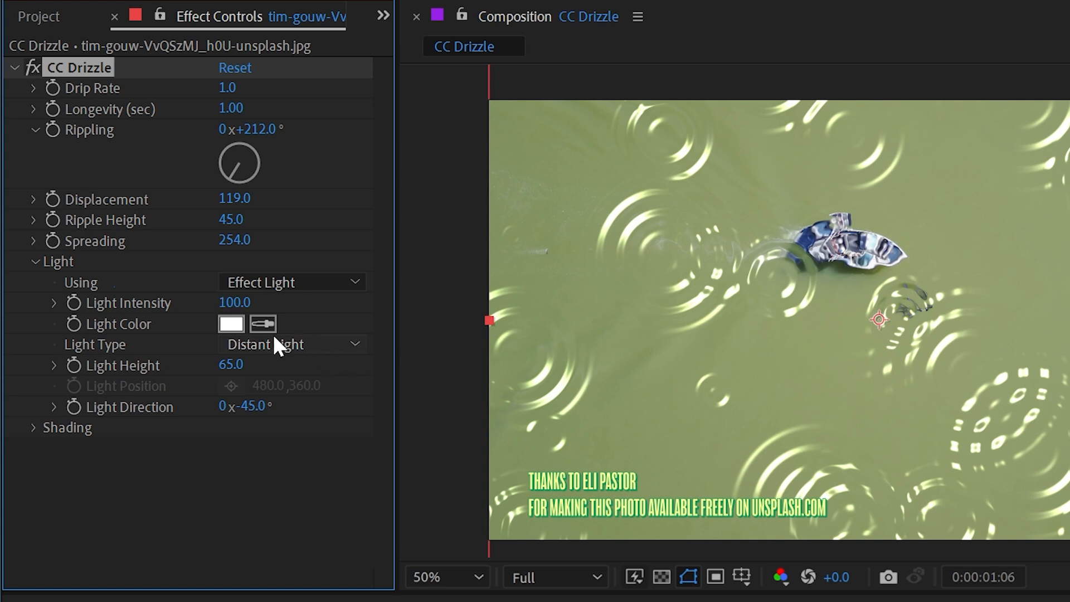
left_click(230, 323)
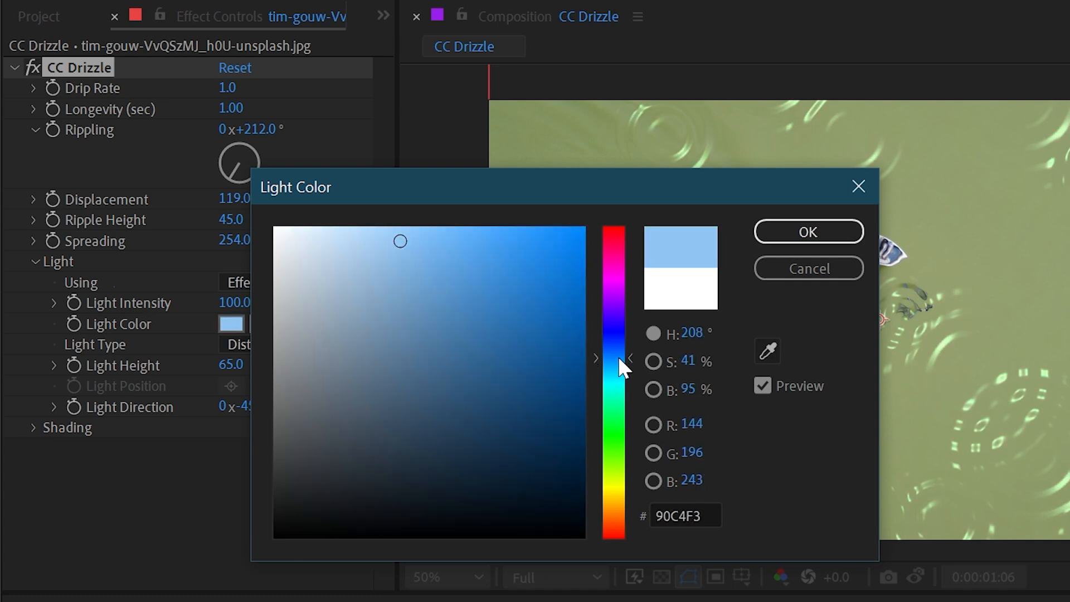
left_click(808, 232)
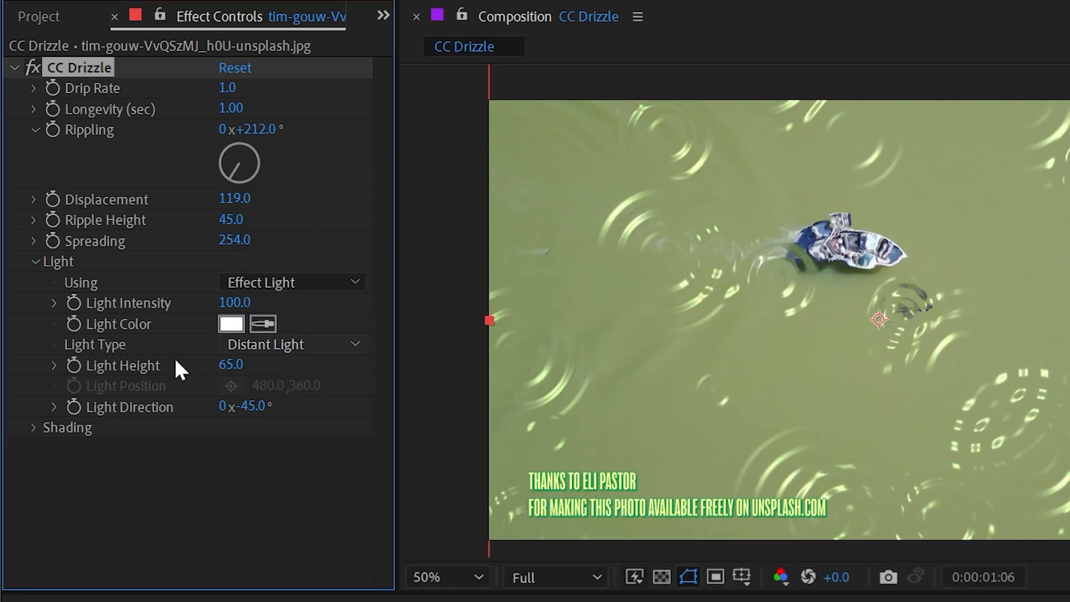
left_click(290, 345)
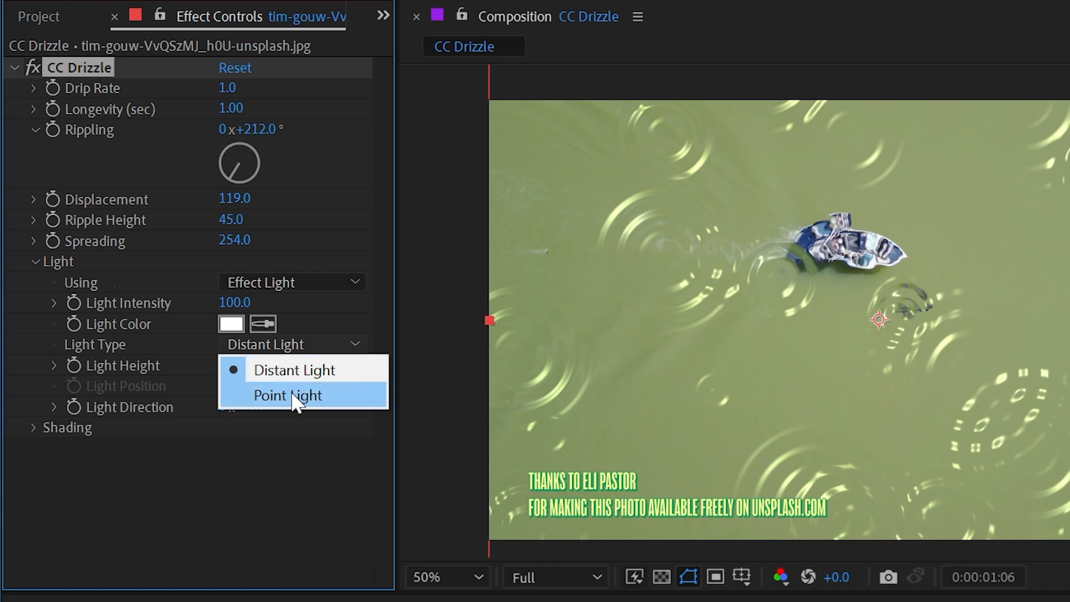
Switch to Point Light, move it to 390,511 left of the boat, Light Height 100.
left_click(288, 394)
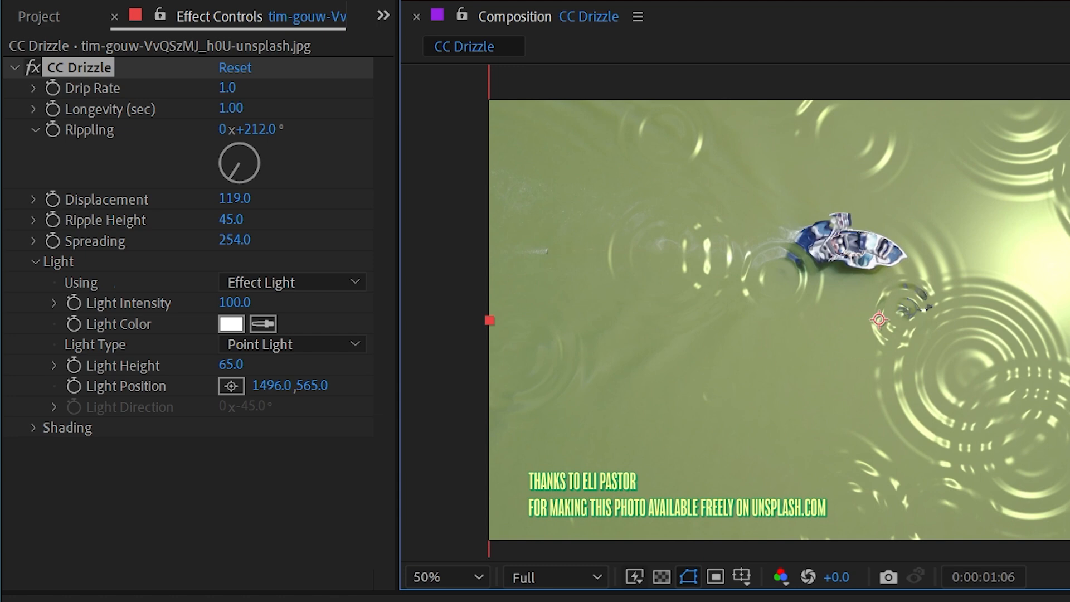
left_click_drag(879, 320, 623, 274)
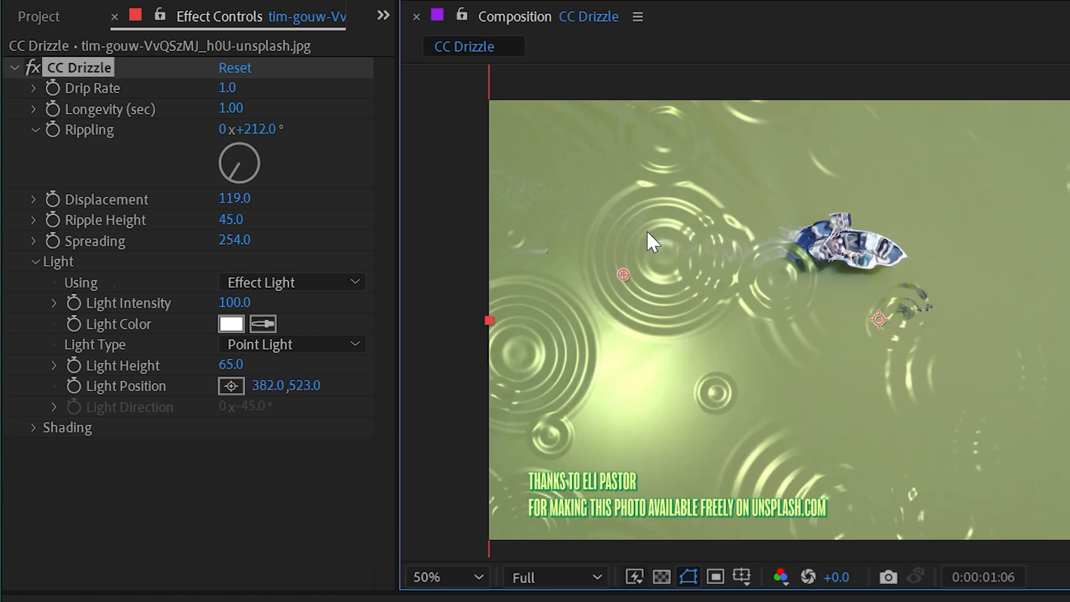
left_click_drag(623, 274, 646, 235)
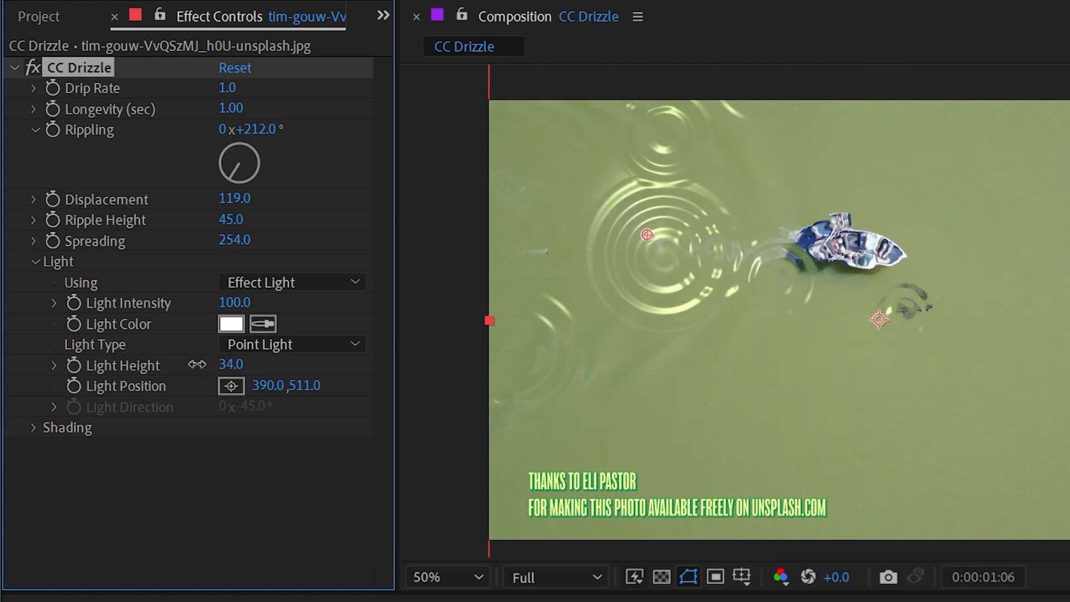
left_click_drag(231, 364, 223, 364)
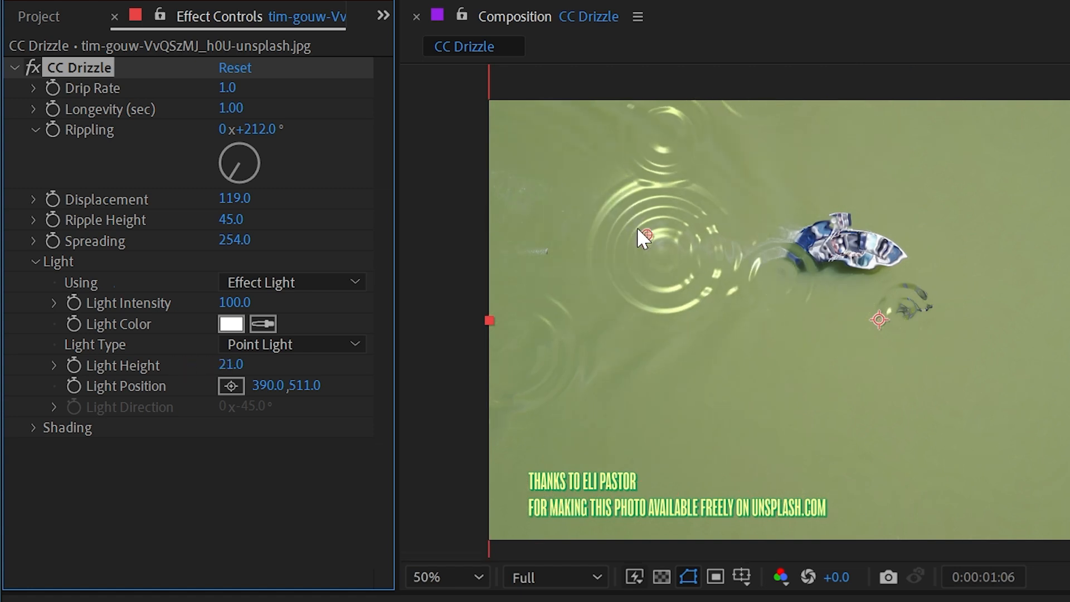
mouse_move(706, 210)
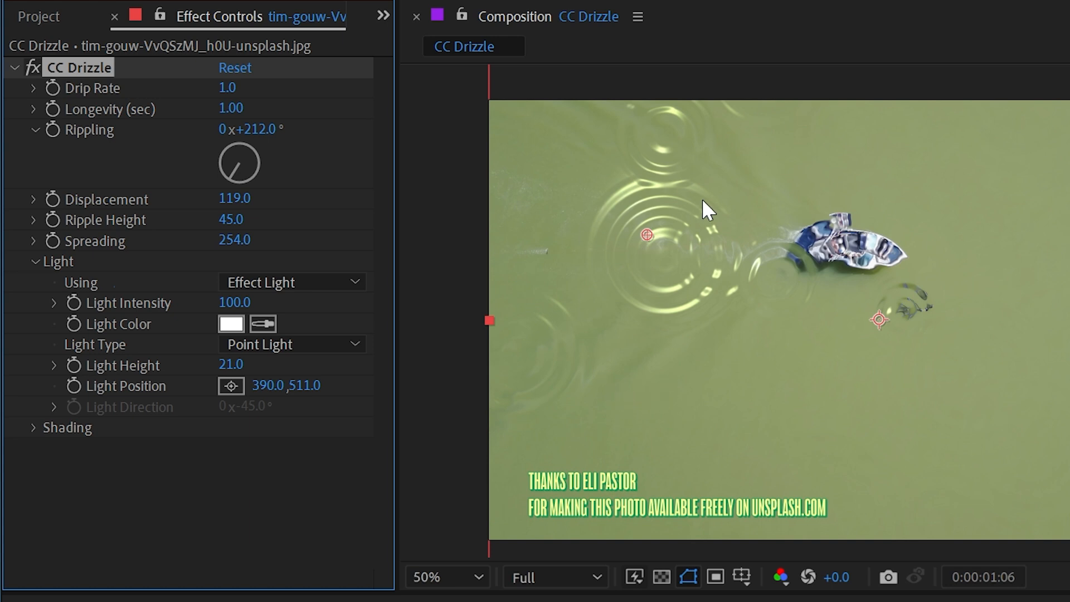
mouse_move(697, 312)
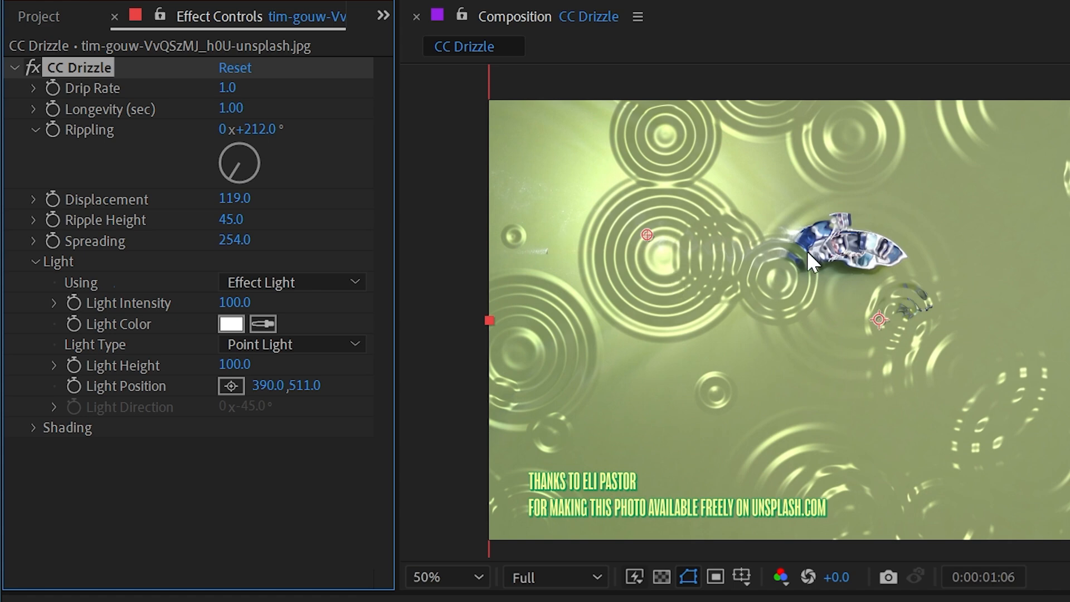
left_click(290, 344)
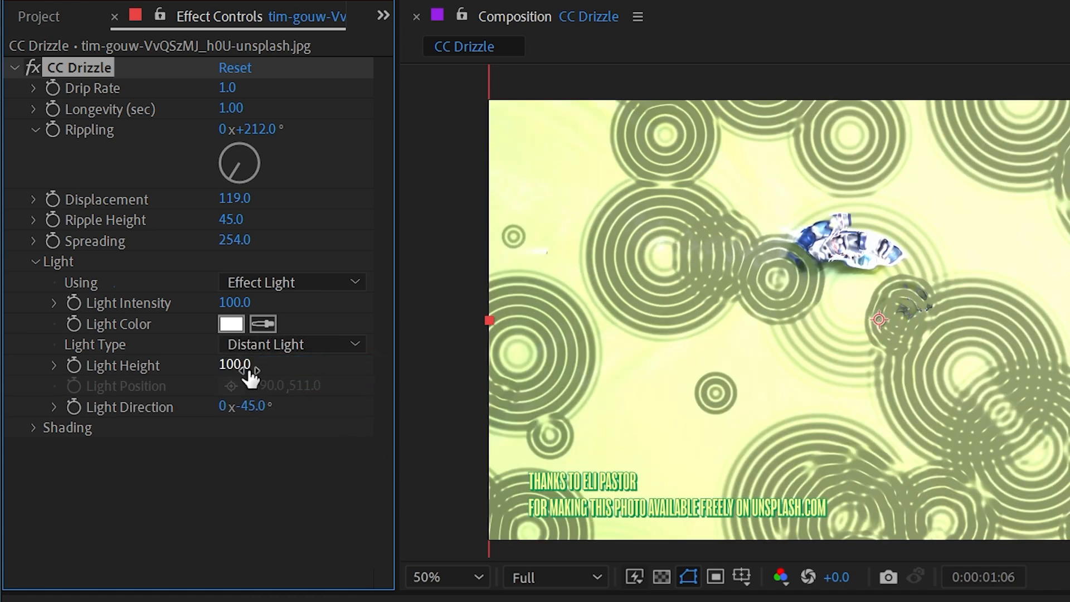
Experiment with different Light Height and Light Direction values for the distant light.
left_click_drag(234, 363, 205, 363)
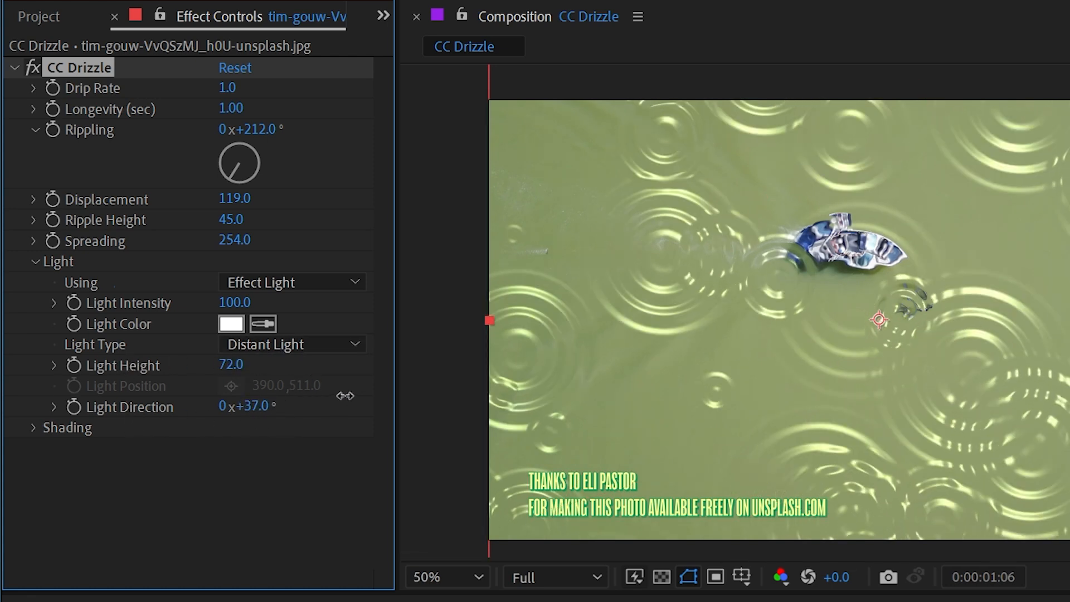
left_click_drag(247, 406, 239, 405)
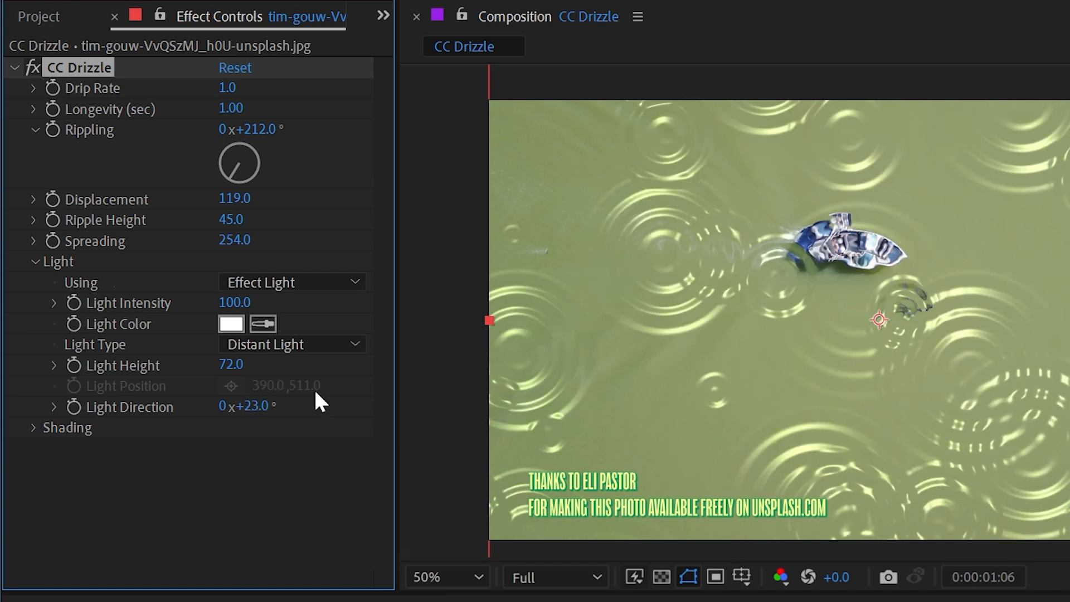
left_click_drag(230, 364, 219, 364)
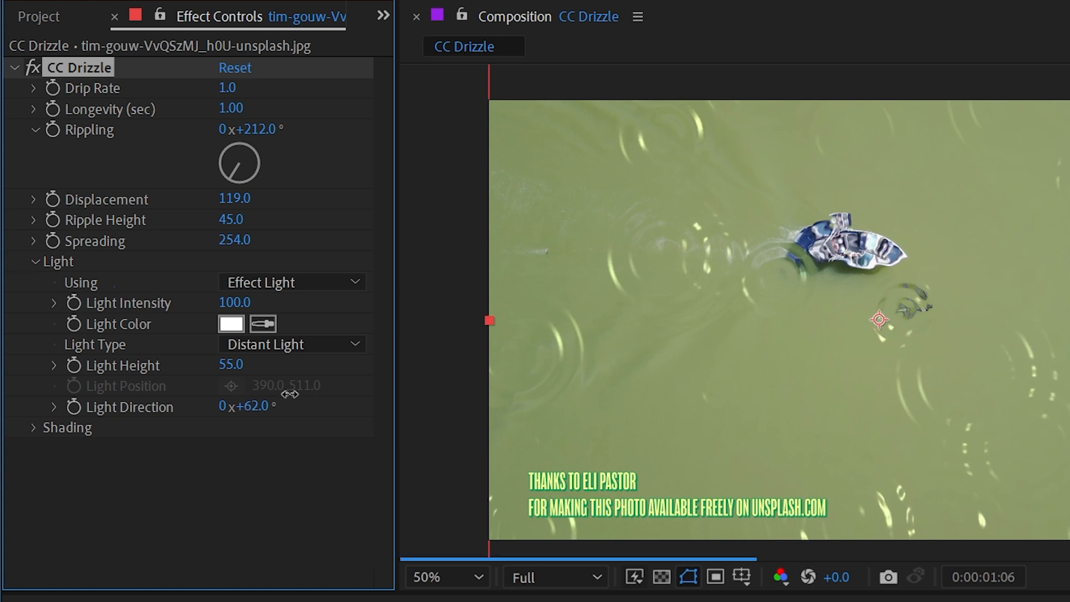
left_click_drag(260, 404, 238, 405)
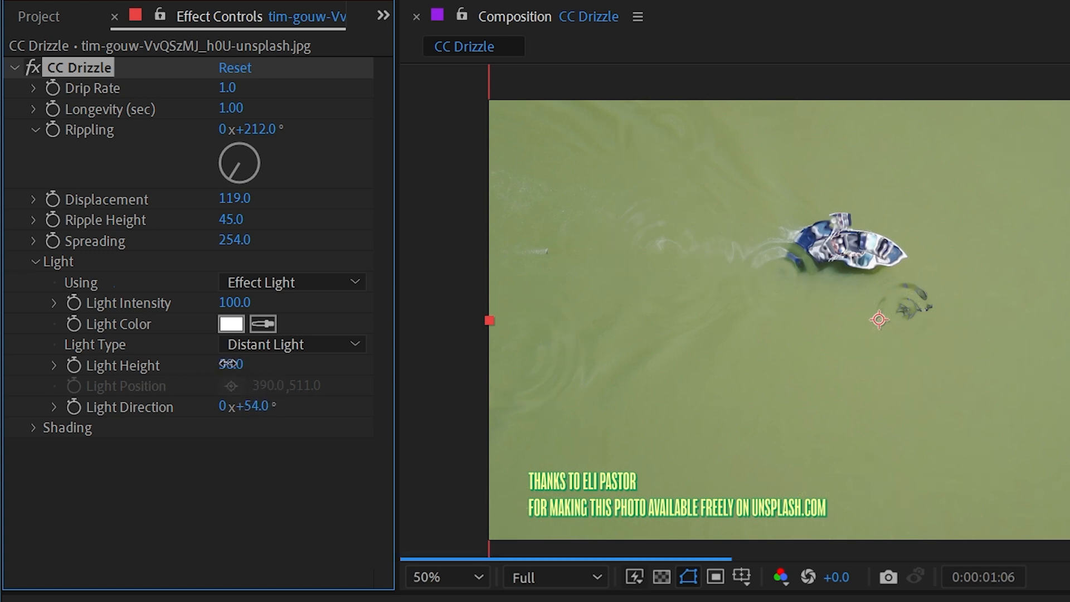
Try a point light, reposition it and adjust its height before resetting CC Drizzle.
left_click(290, 345)
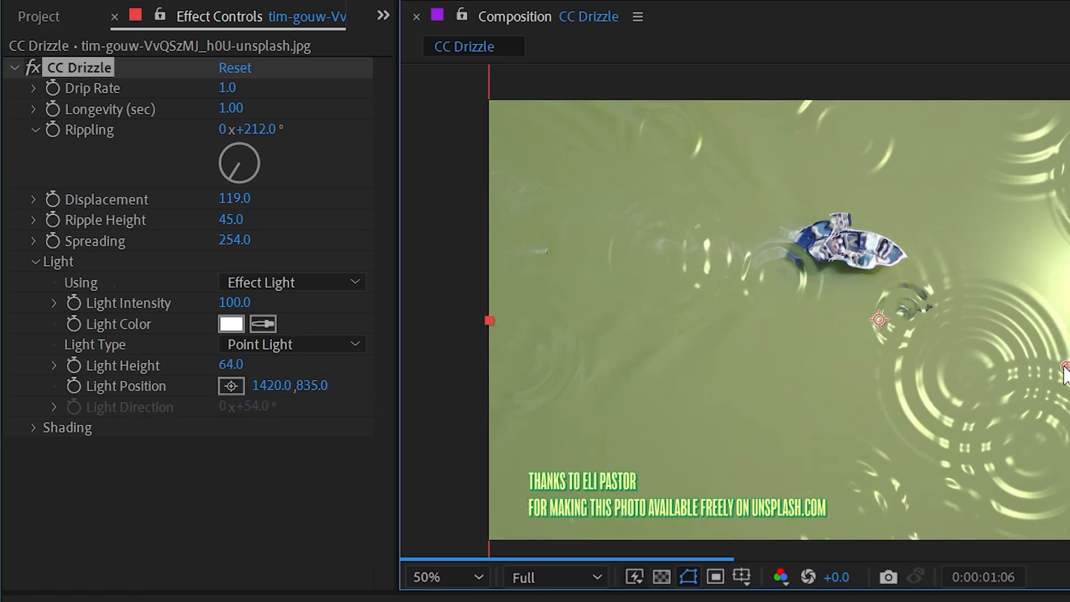
left_click_drag(231, 365, 203, 364)
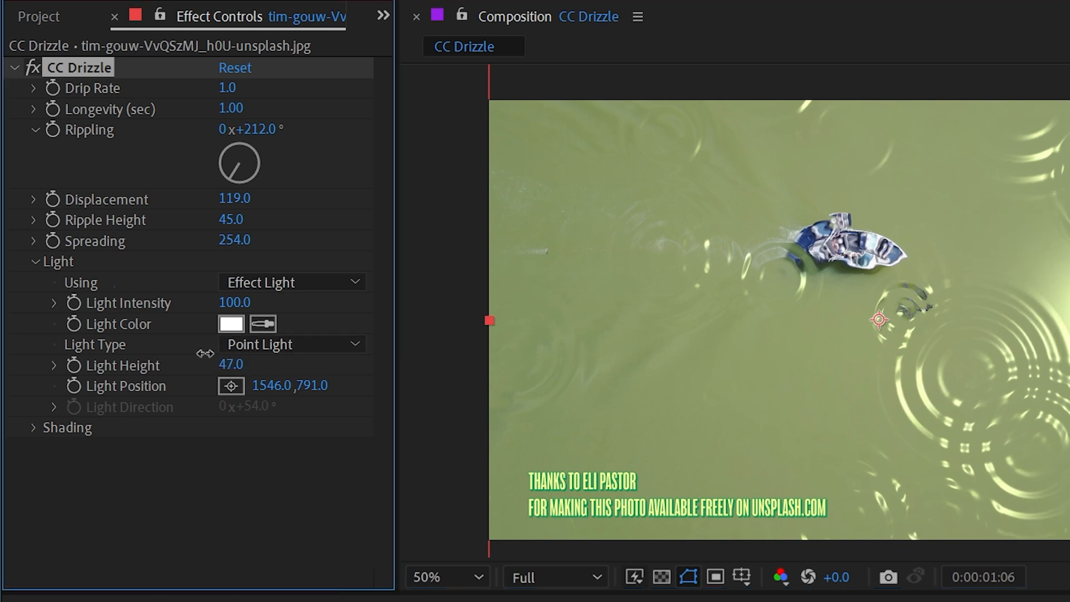
left_click_drag(231, 364, 235, 365)
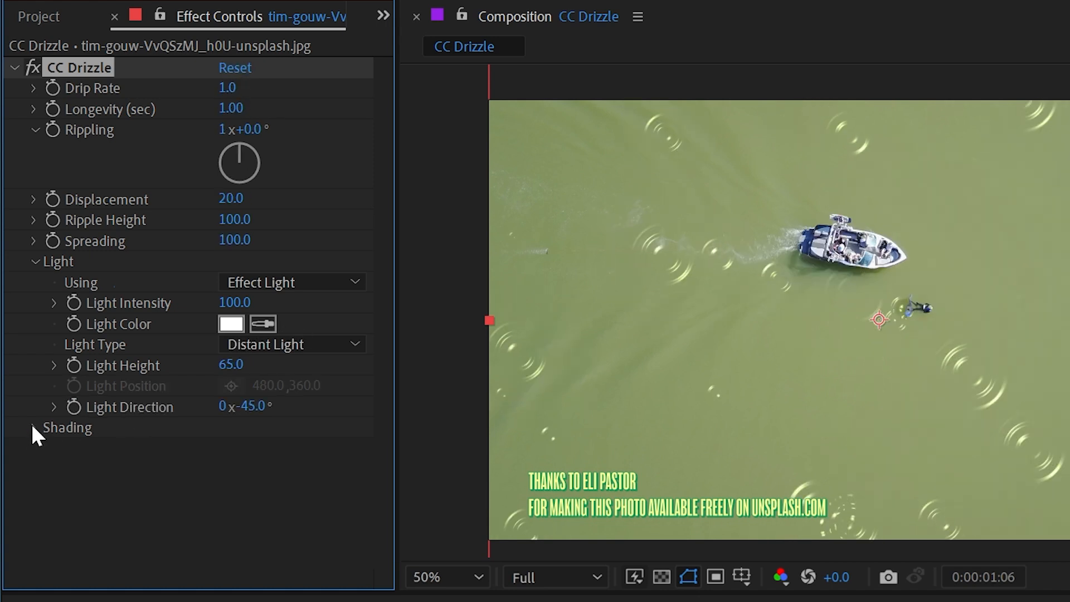
Expand the Shading group showing Ambient, Diffuse, Specular, Roughness and Metal.
left_click(33, 261)
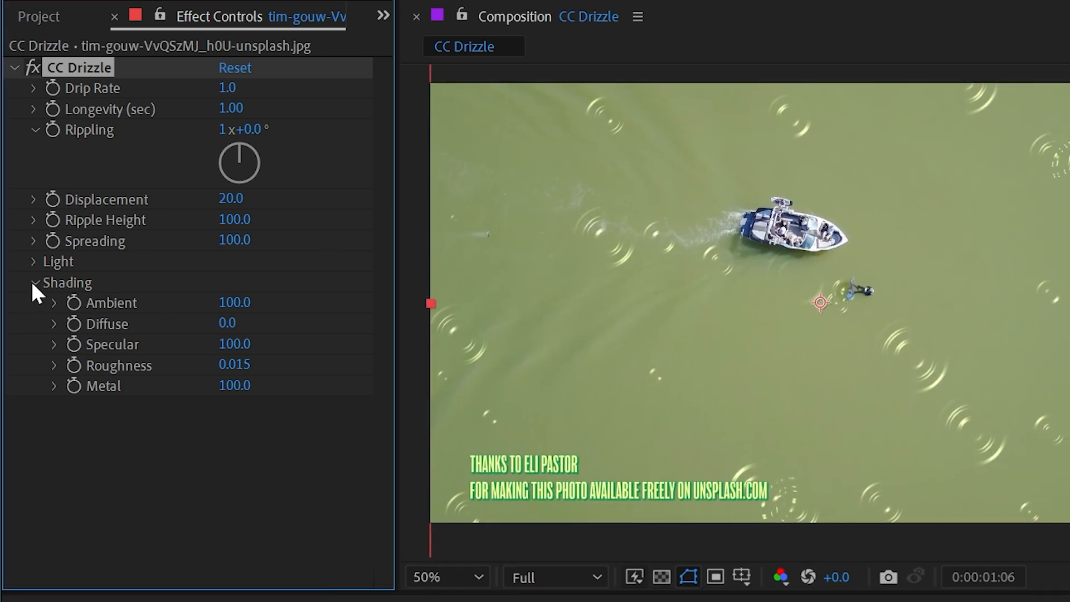
Set CC Drizzle's Using option to AE Lights so composition lights drive the ripples.
left_click(33, 261)
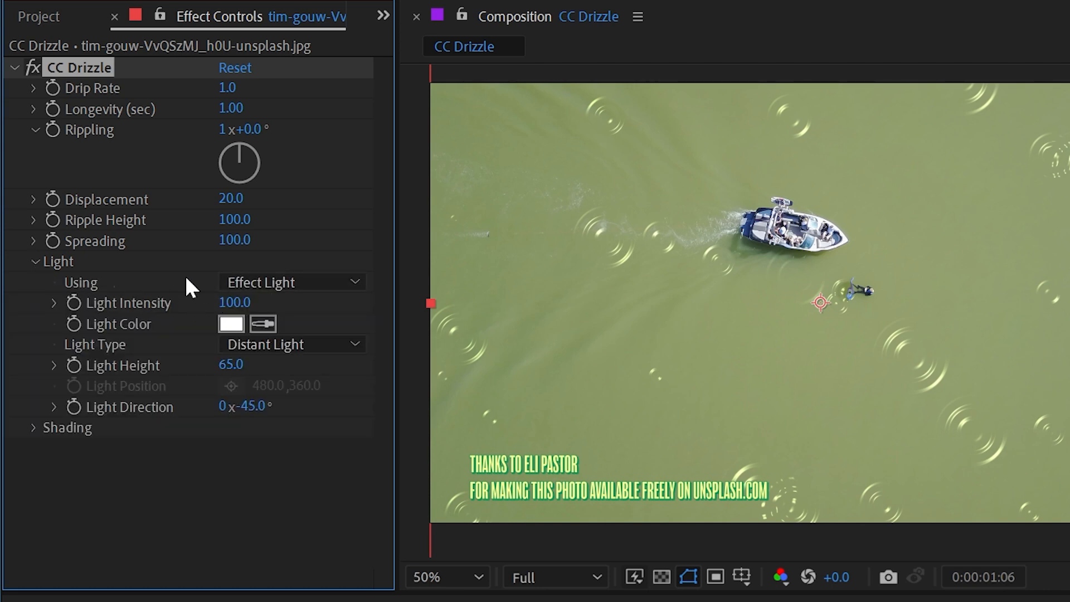
left_click(291, 281)
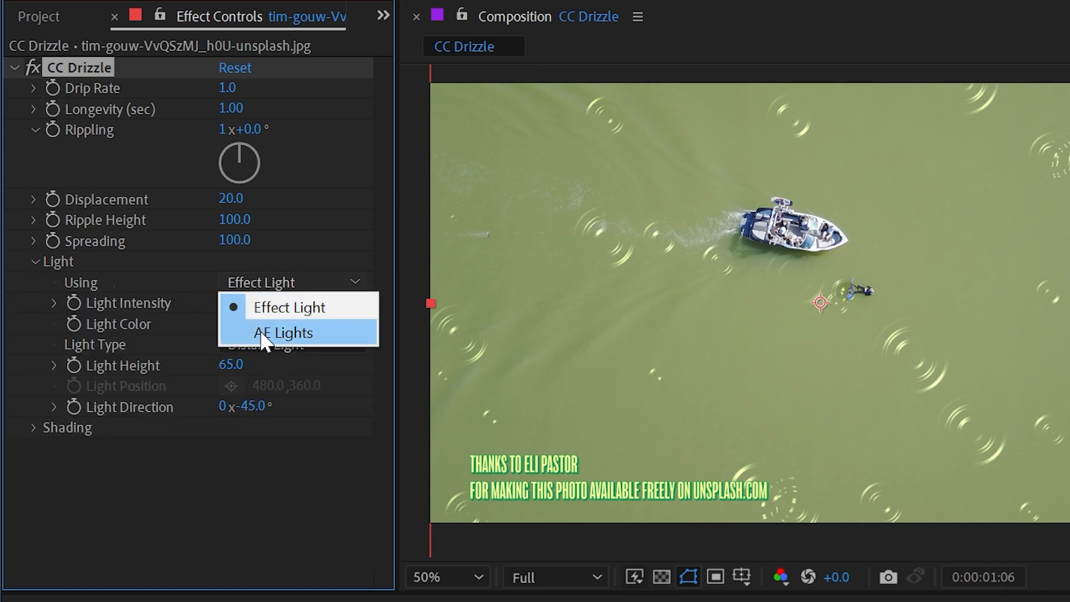
left_click(283, 332)
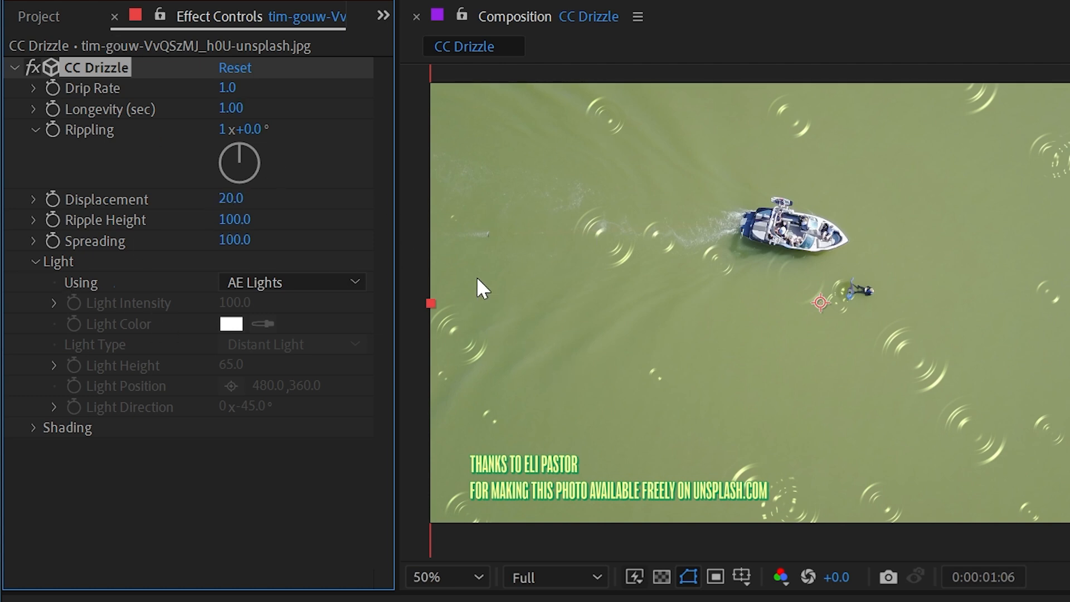
mouse_move(55, 78)
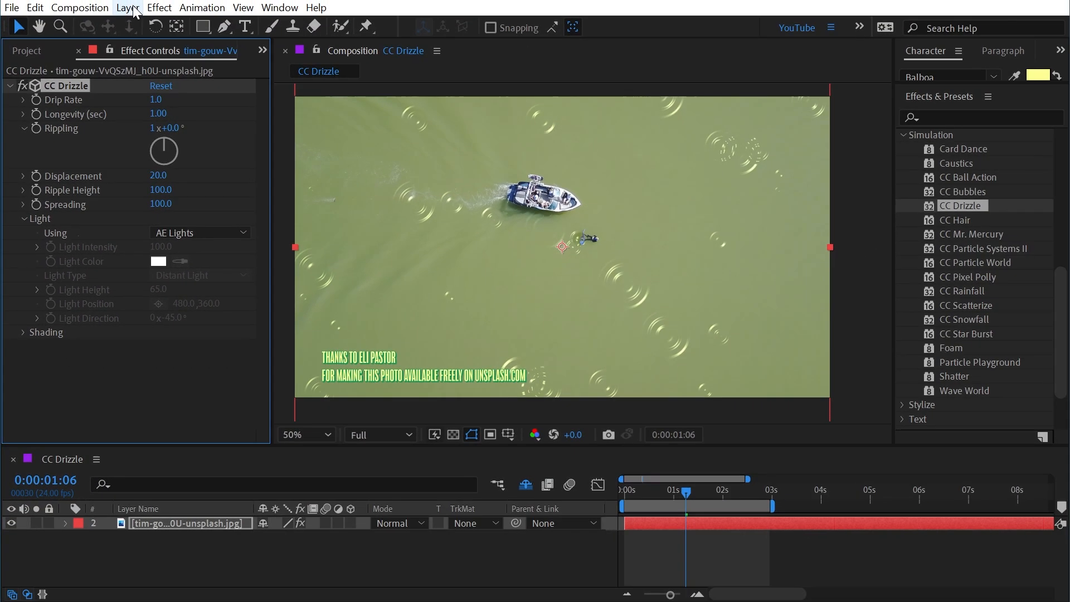
Add a new Point Light 1 layer via Layer > New > Light.
left_click(127, 8)
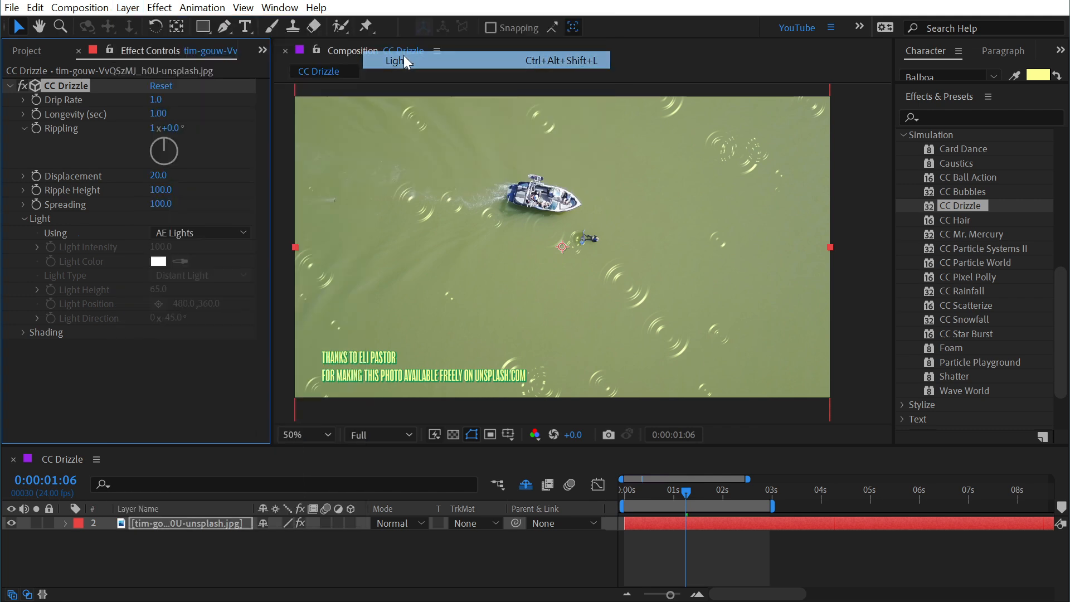
left_click(394, 60)
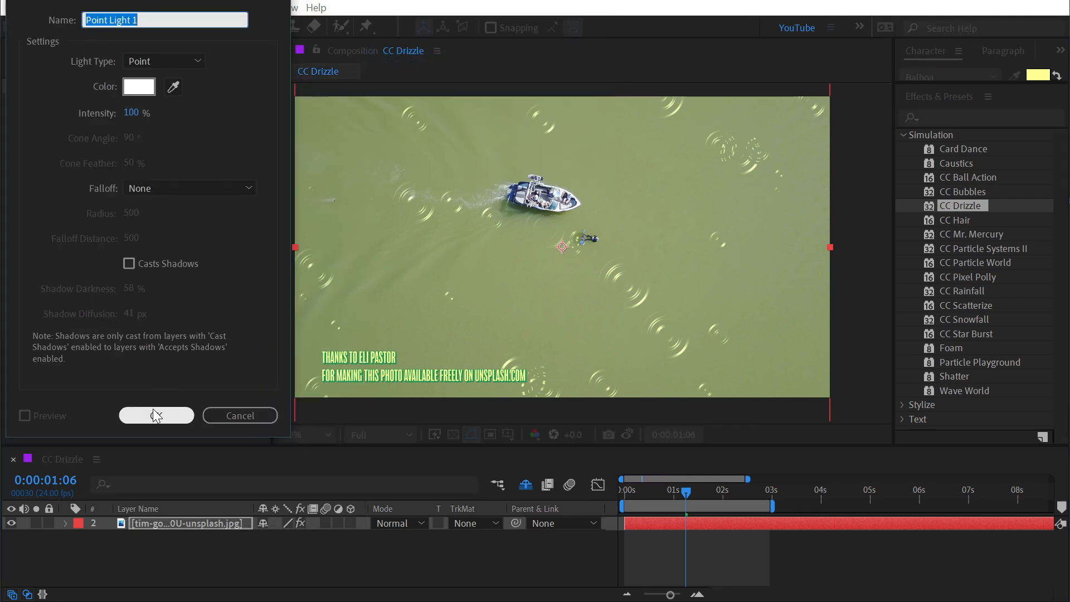
left_click(156, 415)
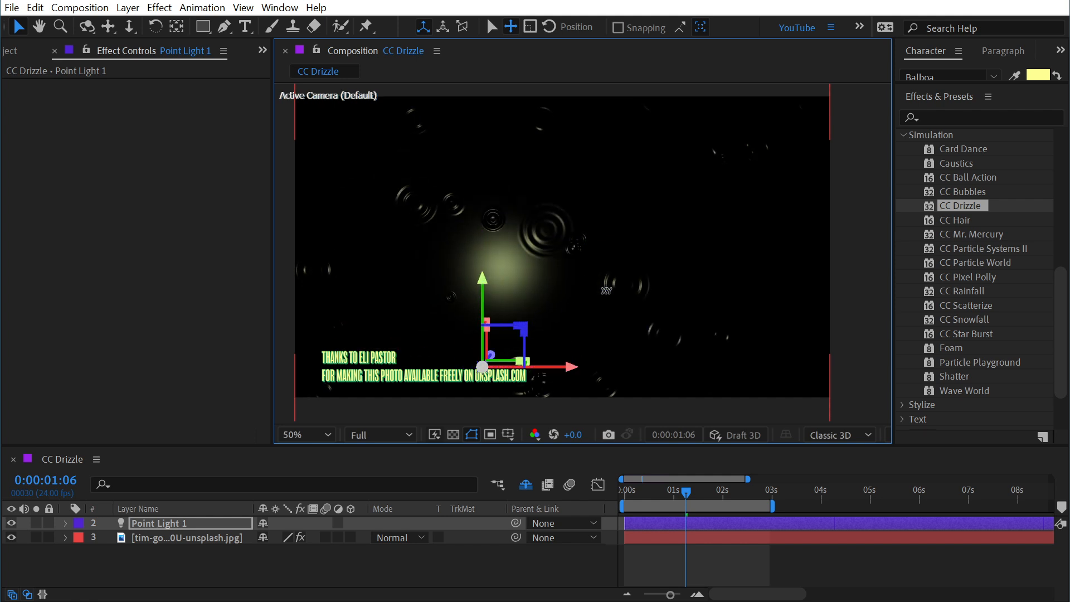
Move Point Light 1 toward the lower right and raise its Intensity to 141%.
left_click_drag(482, 365, 717, 253)
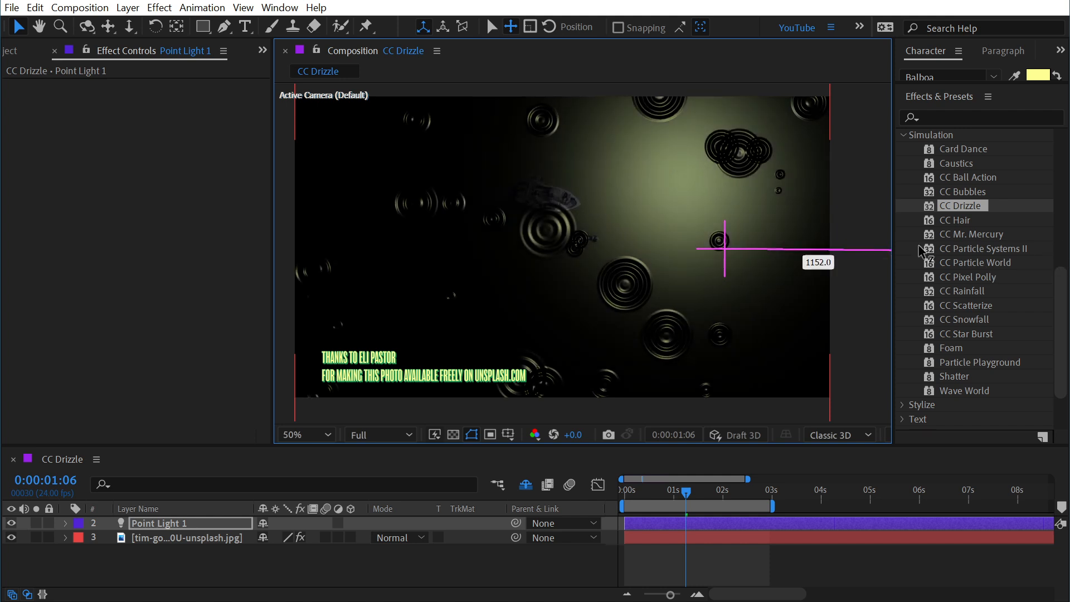
left_click_drag(723, 245, 382, 249)
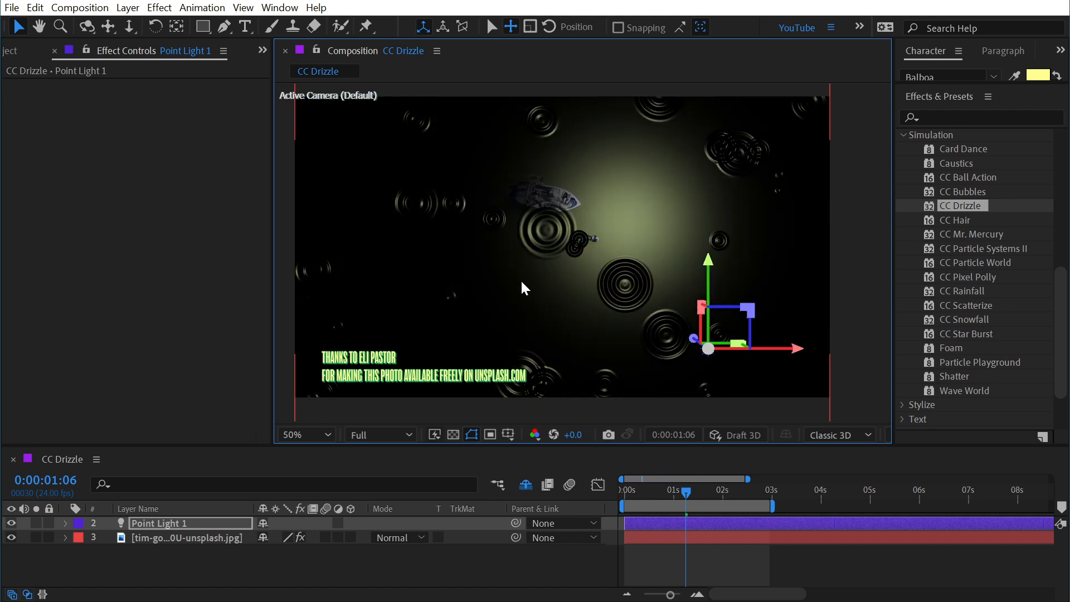
left_click(64, 523)
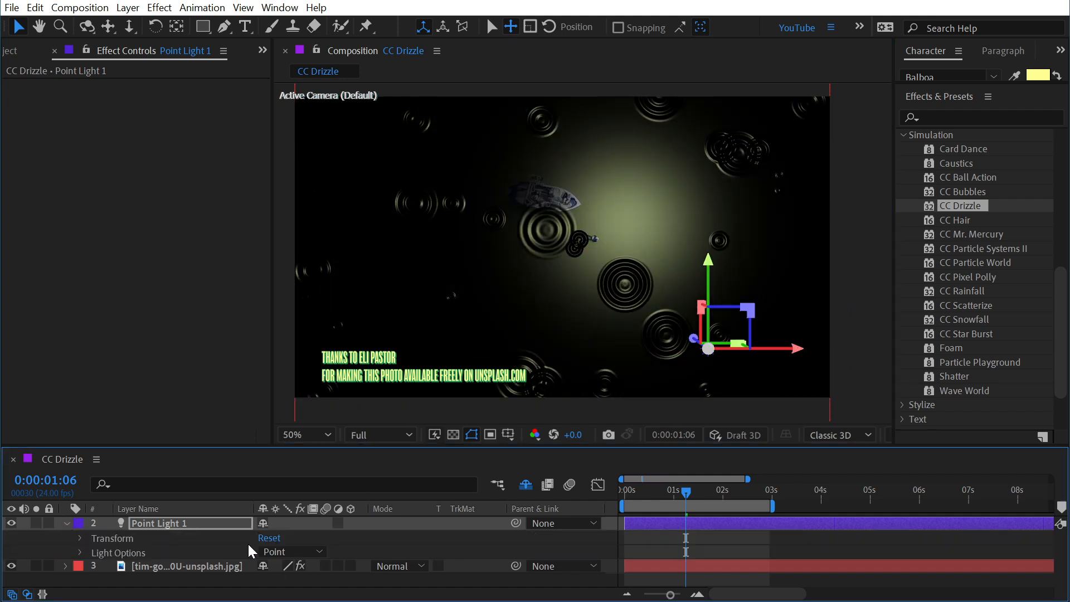
left_click(80, 538)
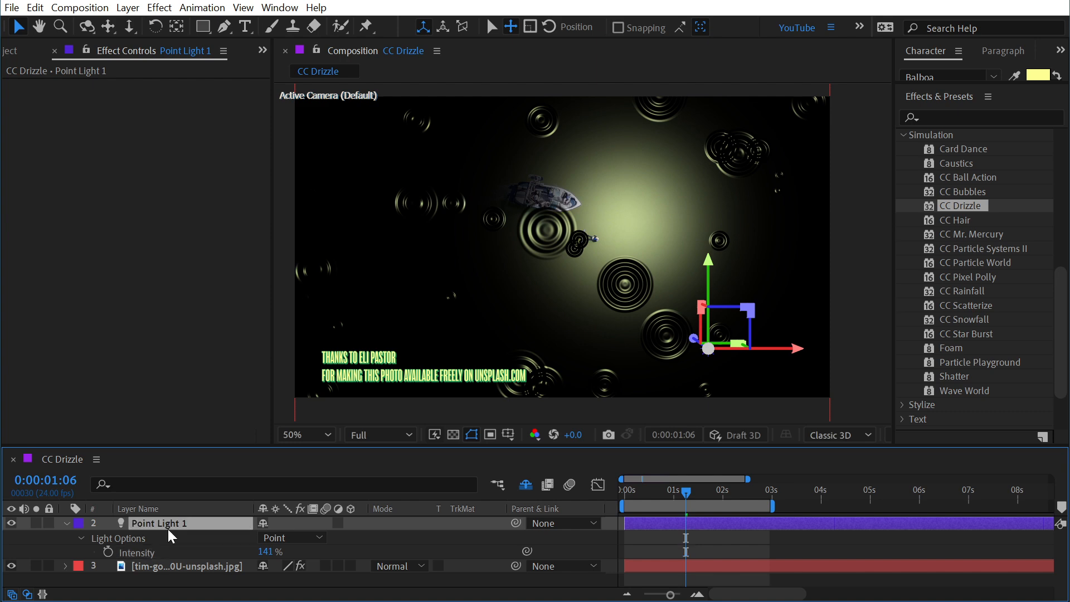
left_click(127, 7)
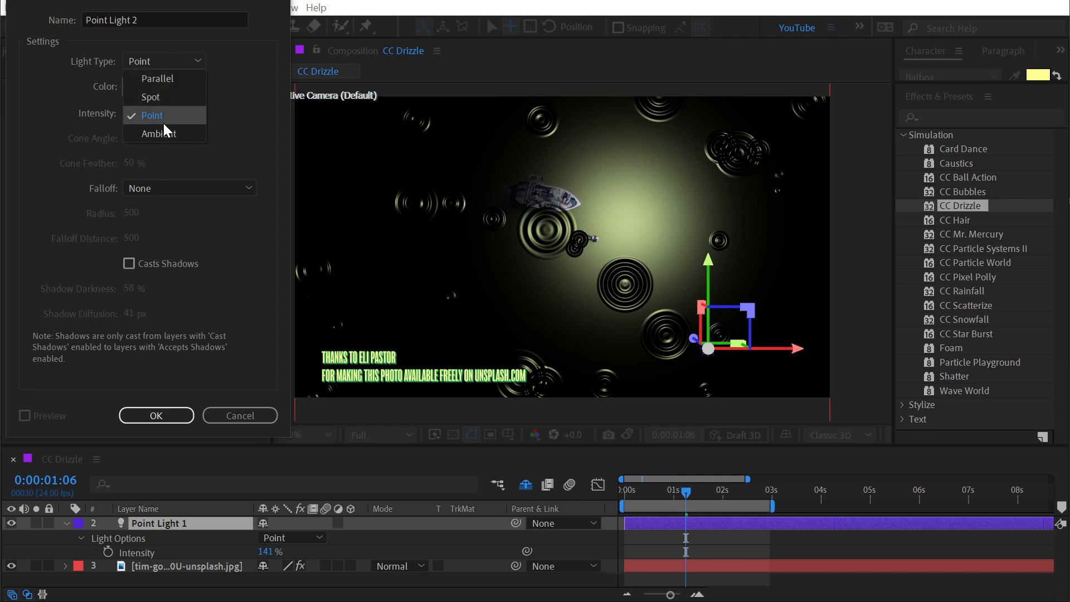
Create Ambient Light 1, raise its Intensity to 85%, and reveal CC Drizzle's Shading values.
left_click(158, 132)
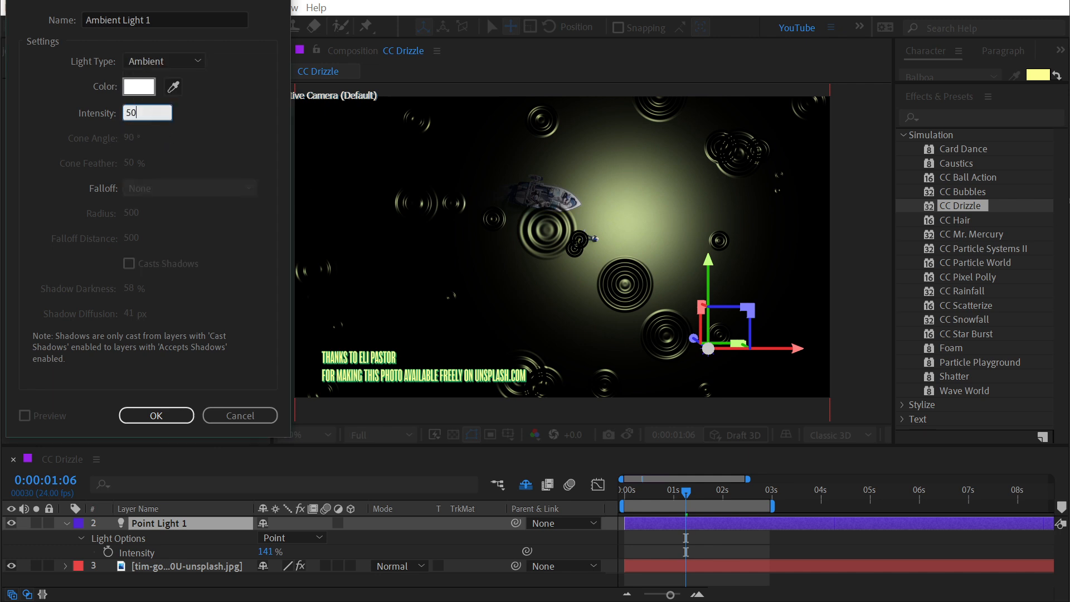
left_click(156, 415)
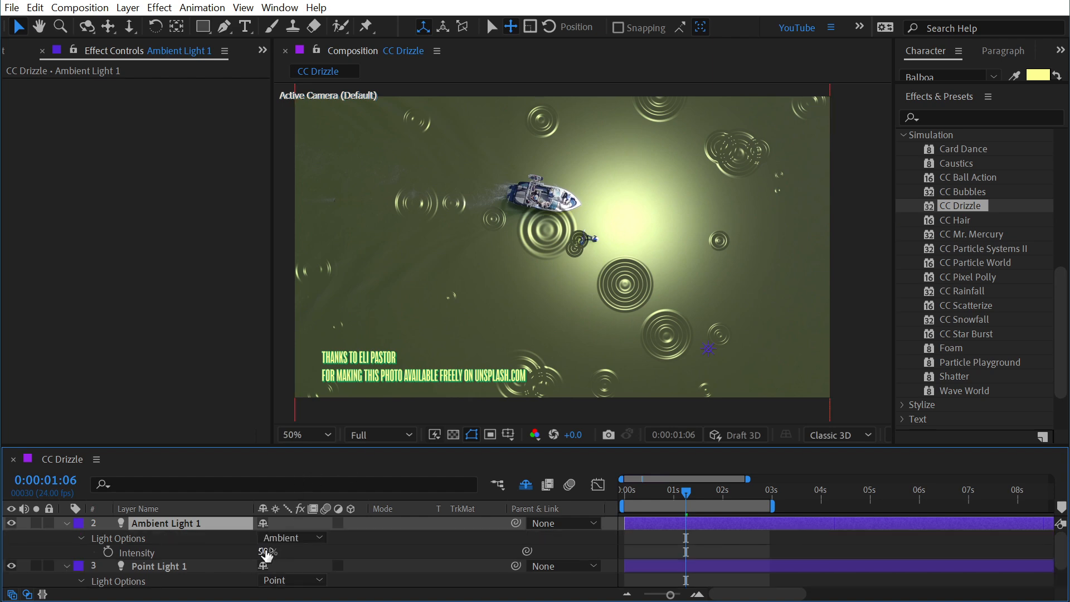
left_click_drag(267, 551, 270, 552)
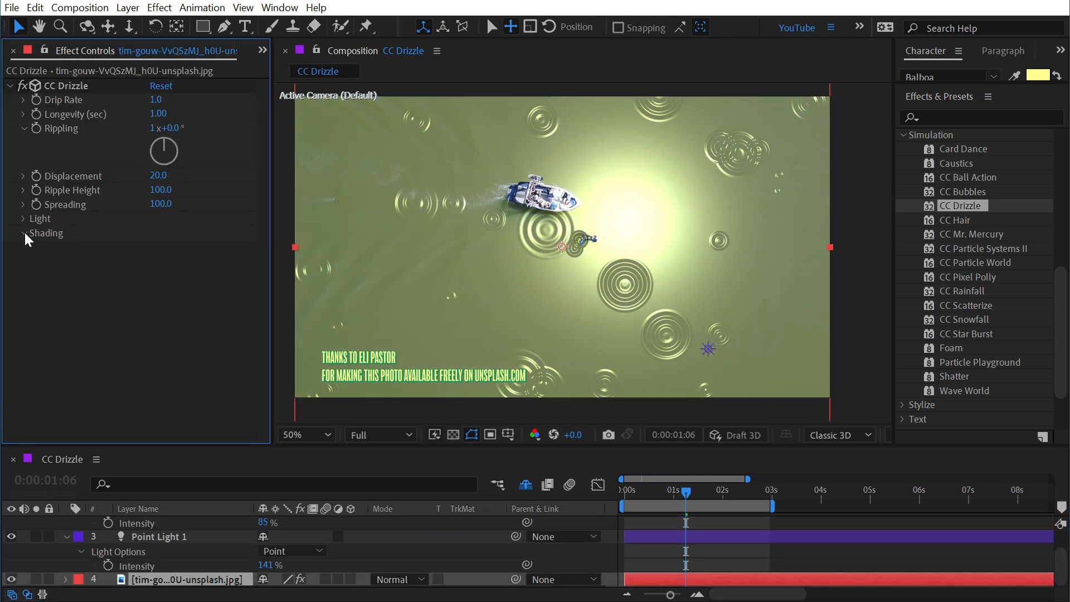
left_click(22, 232)
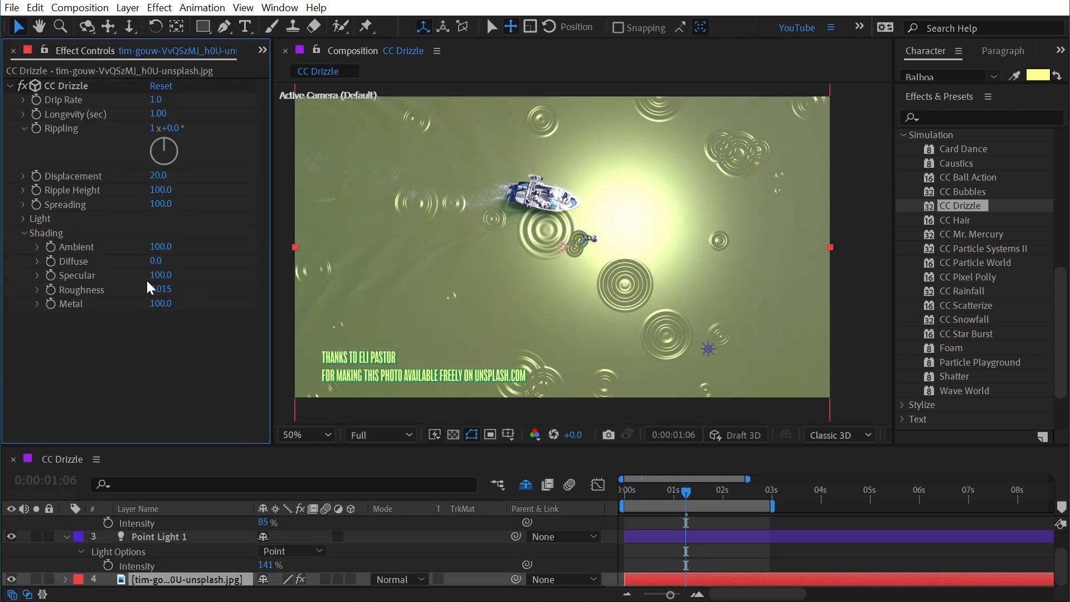